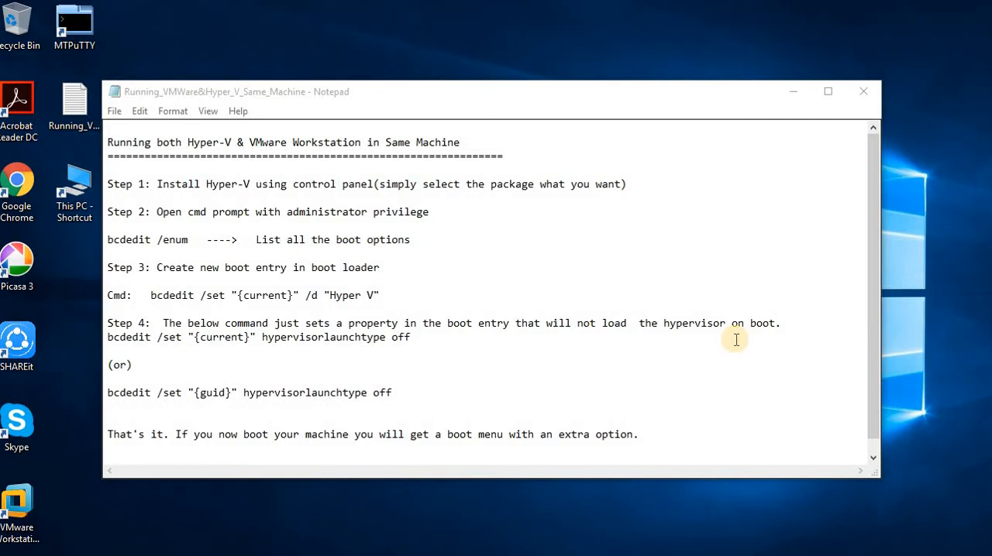
pyautogui.moveTo(781, 254)
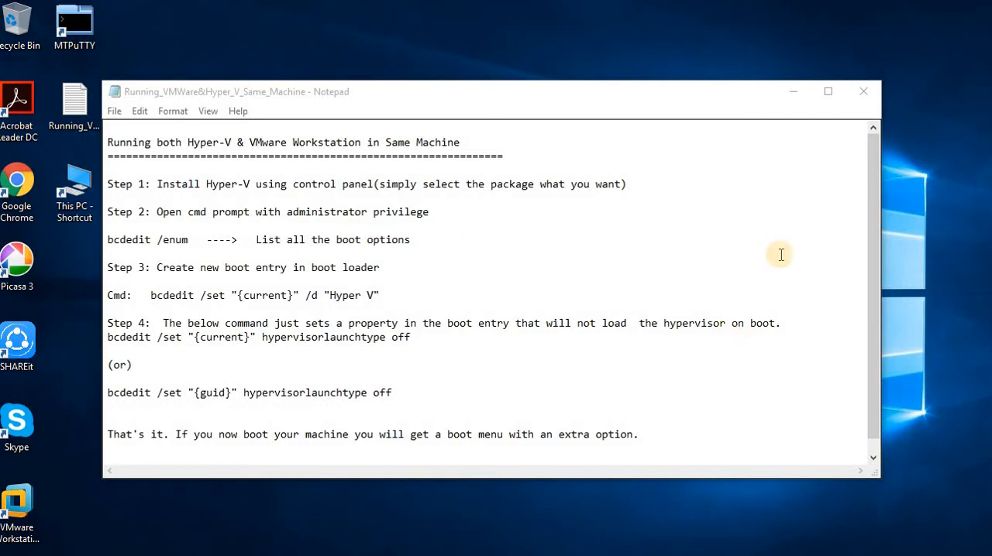
pyautogui.moveTo(278, 287)
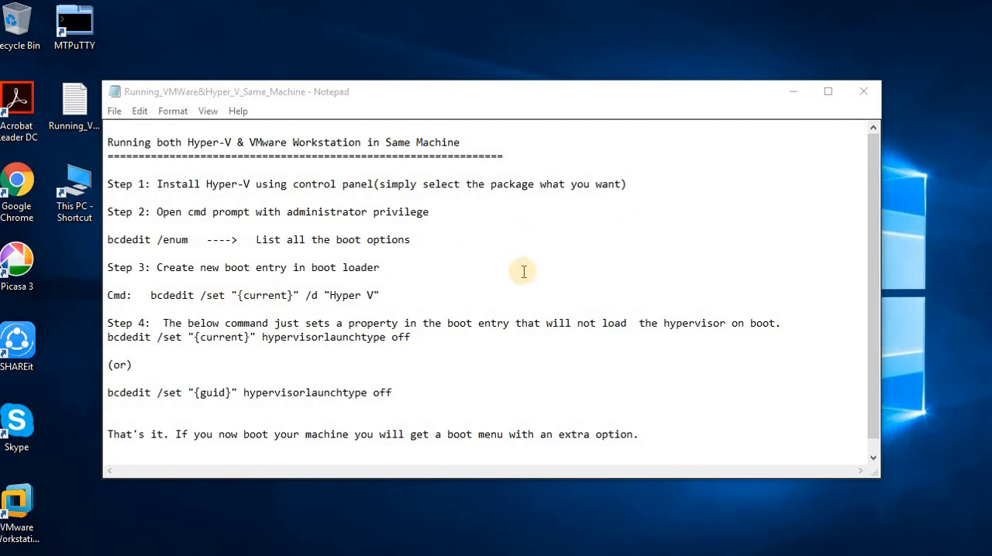
pyautogui.moveTo(772, 331)
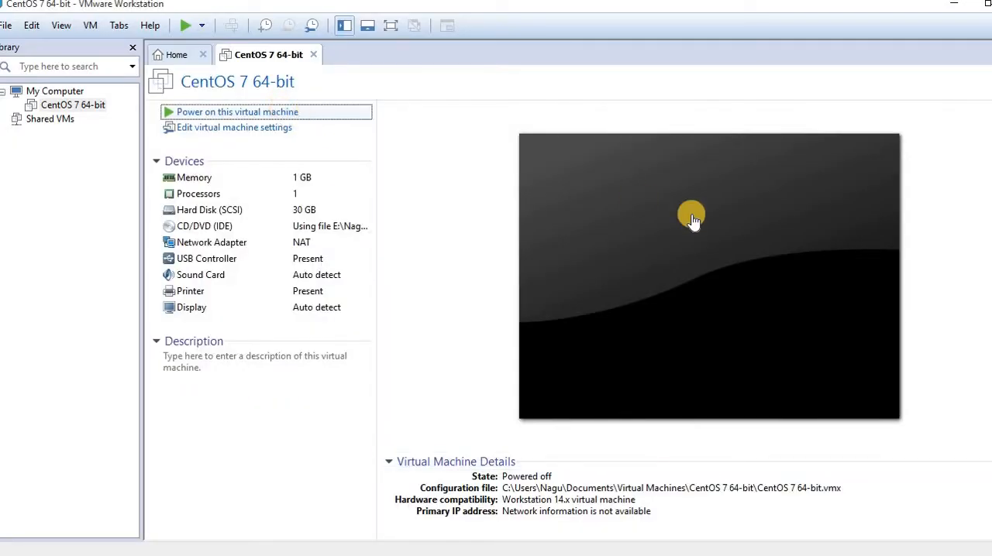
# - Show the powered-off CentOS 7 64-bit VM in VMware Workstation
pyautogui.click(237, 111)
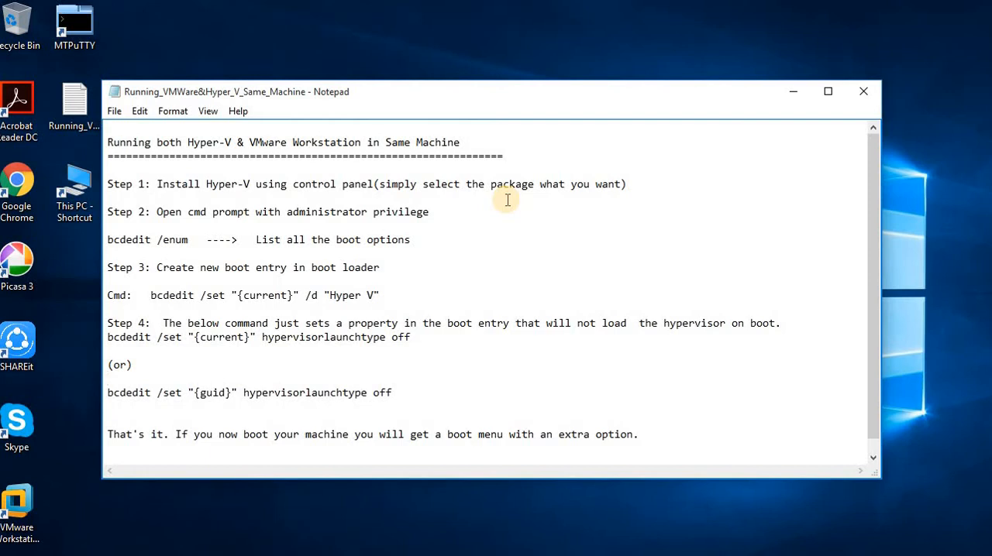
# - Highlight Hyper-V in Step 1 of the notes and start a Windows search for Control Panel
pyautogui.click(108, 378)
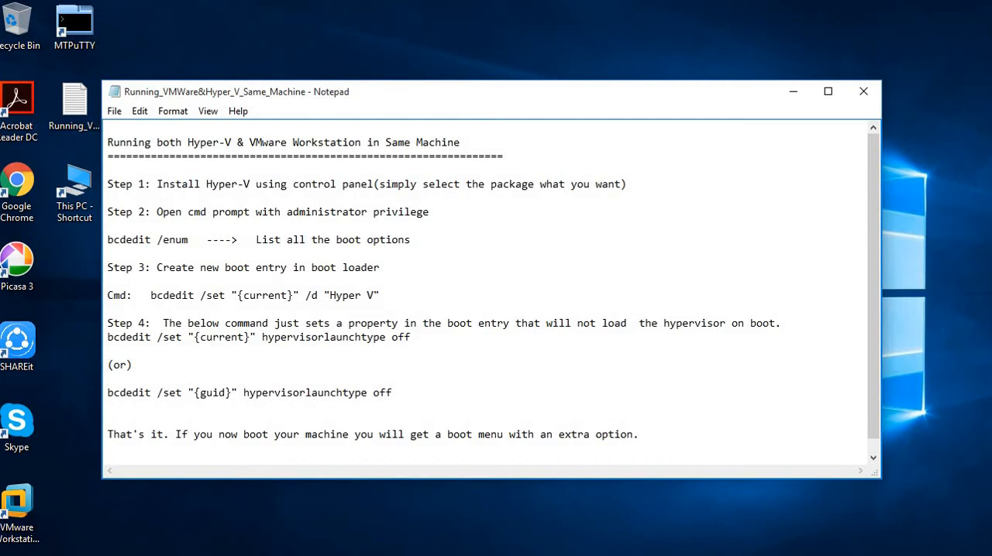
pyautogui.doubleClick(215, 183)
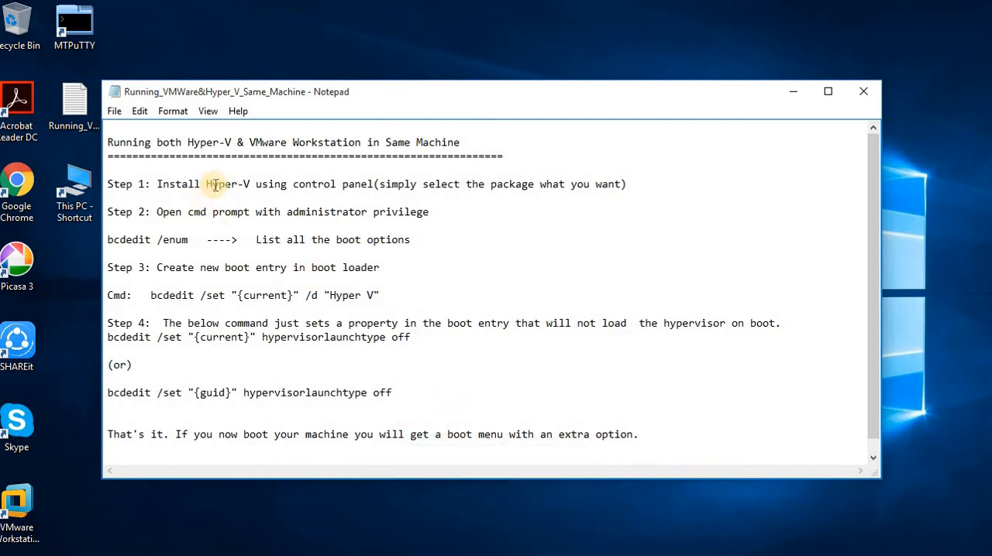
pyautogui.doubleClick(226, 183)
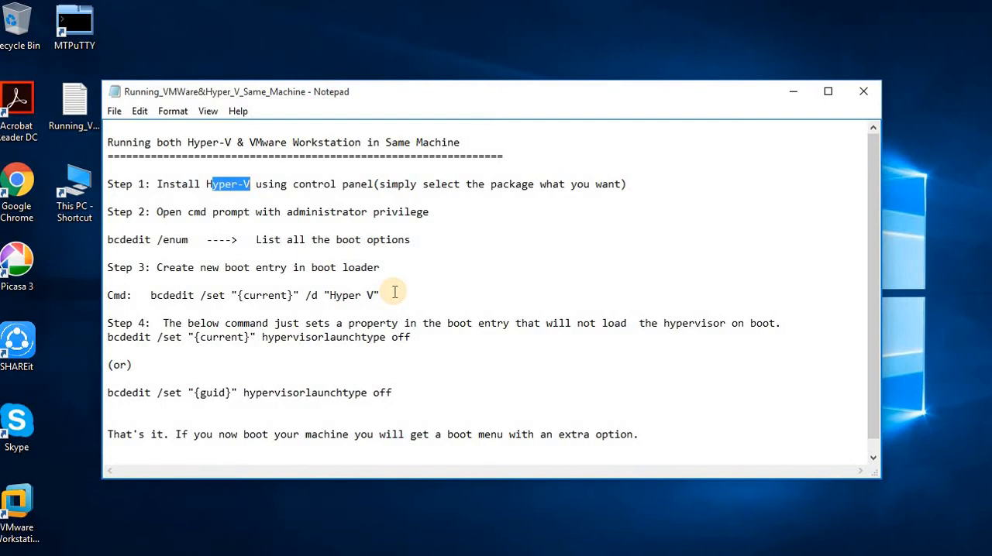
pyautogui.click(9, 548)
pyautogui.write('con')
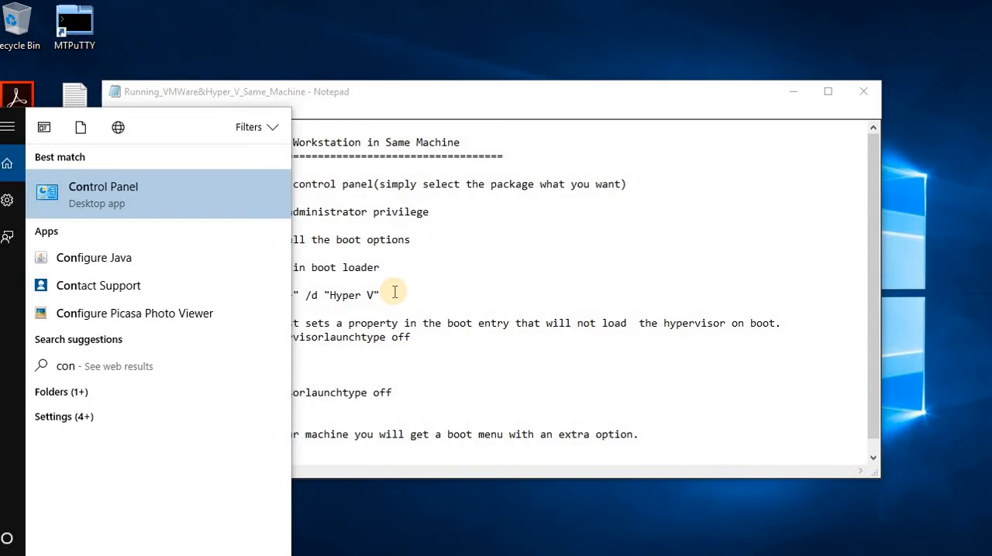
# - Enable the Hyper-V feature under Programs > Turn Windows features on or off and confirm with OK
pyautogui.click(102, 194)
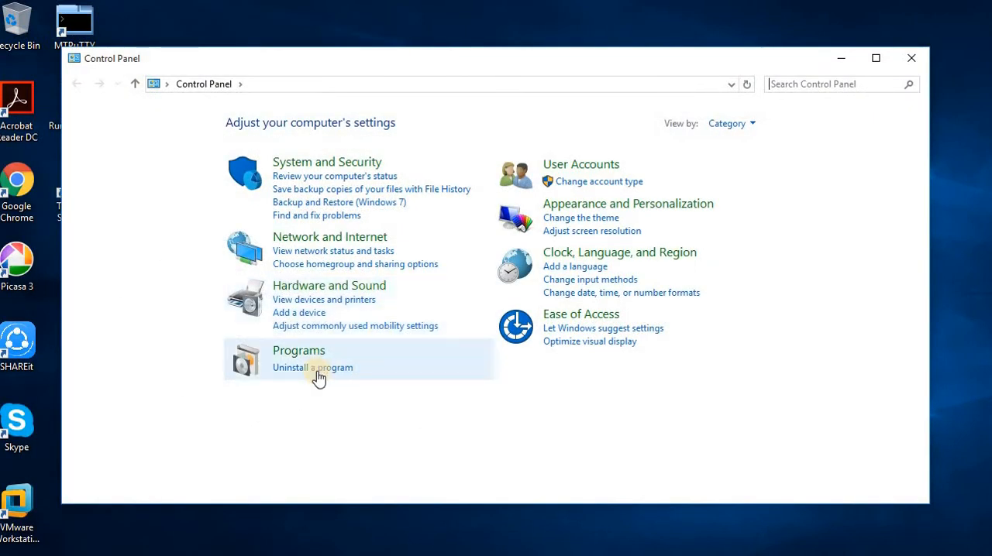
pyautogui.click(297, 351)
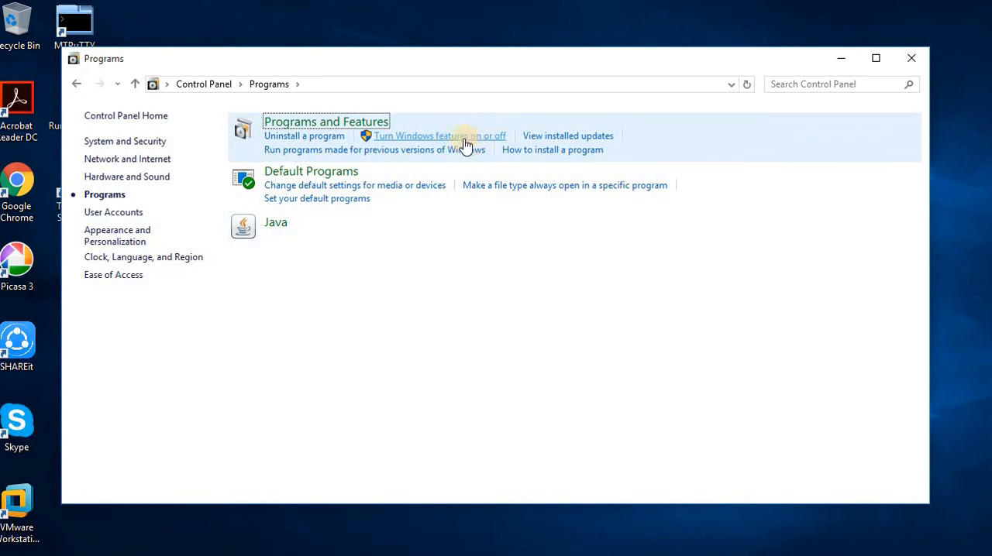
pyautogui.click(438, 136)
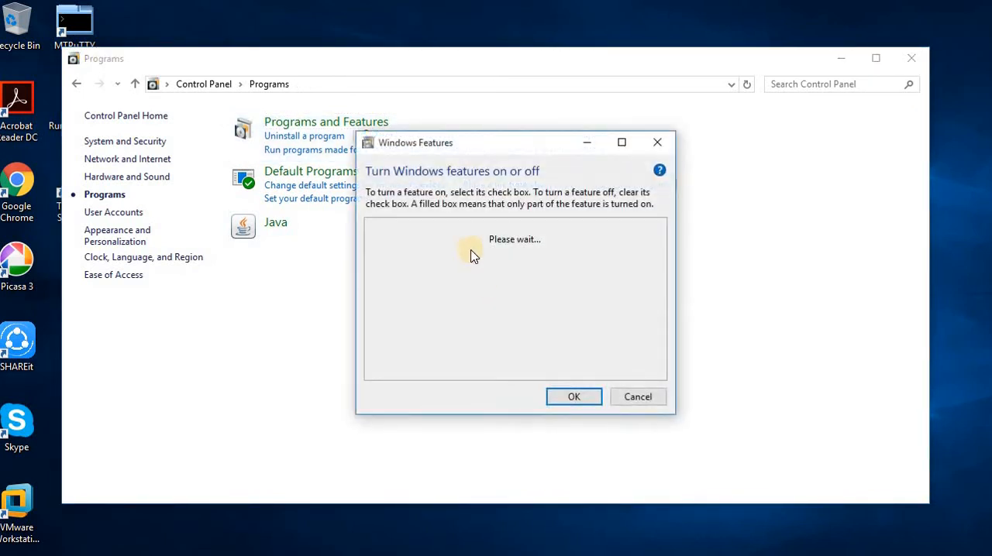
pyautogui.moveTo(415, 142); pyautogui.dragTo(391, 59)
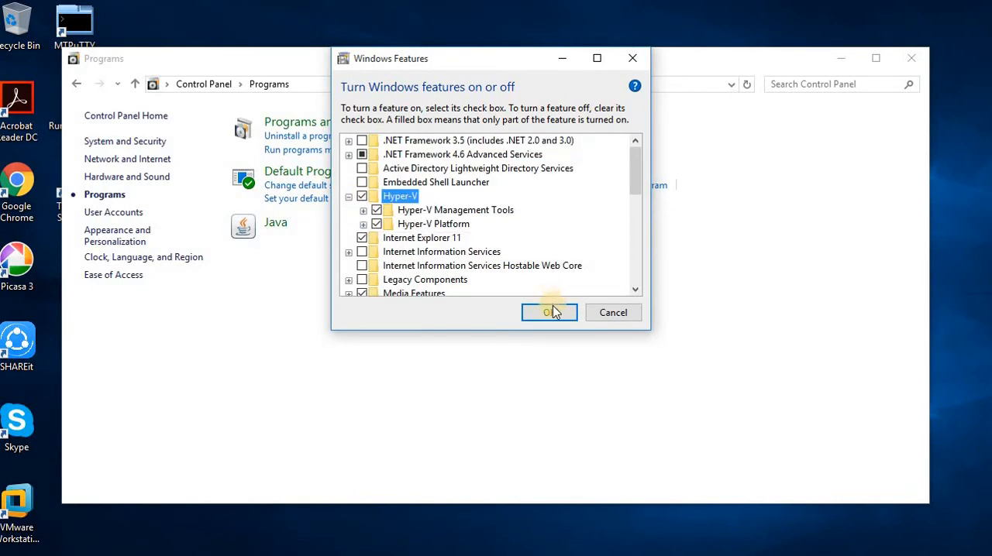
pyautogui.click(548, 313)
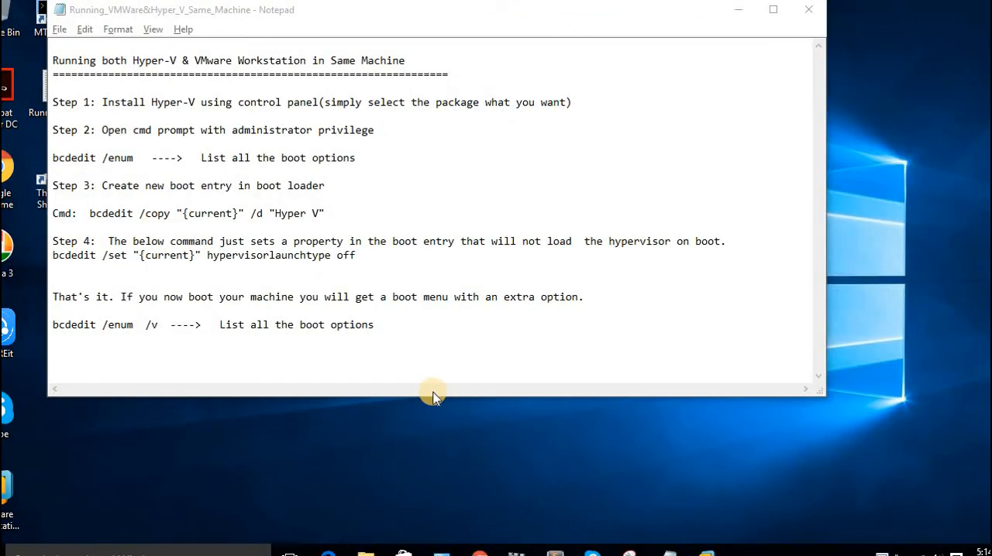
pyautogui.moveTo(489, 475)
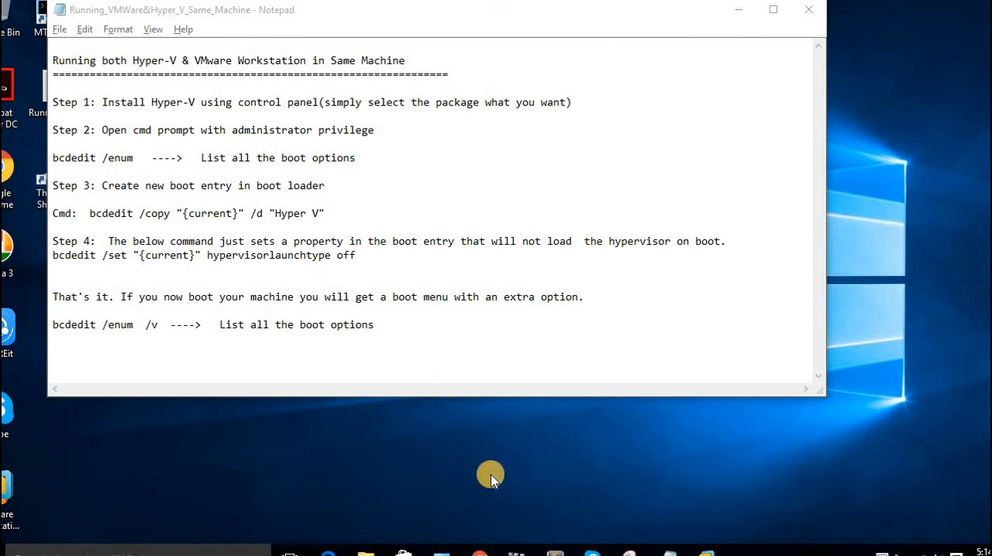
pyautogui.moveTo(209, 546)
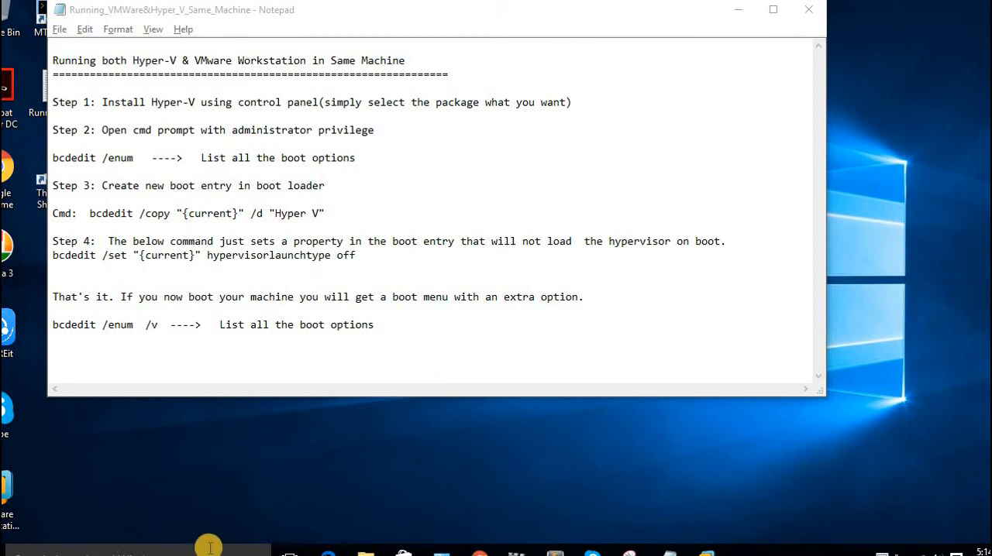
# - Find Hyper-V Manager by searching 'hyp' and bring it up to confirm Hyper-V is installed
pyautogui.click(209, 553)
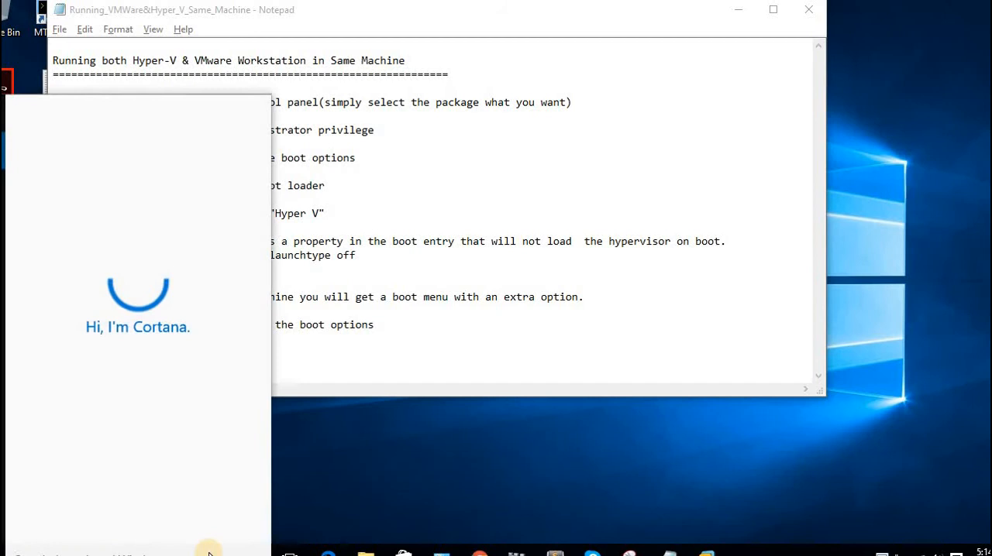
pyautogui.write('hyp')
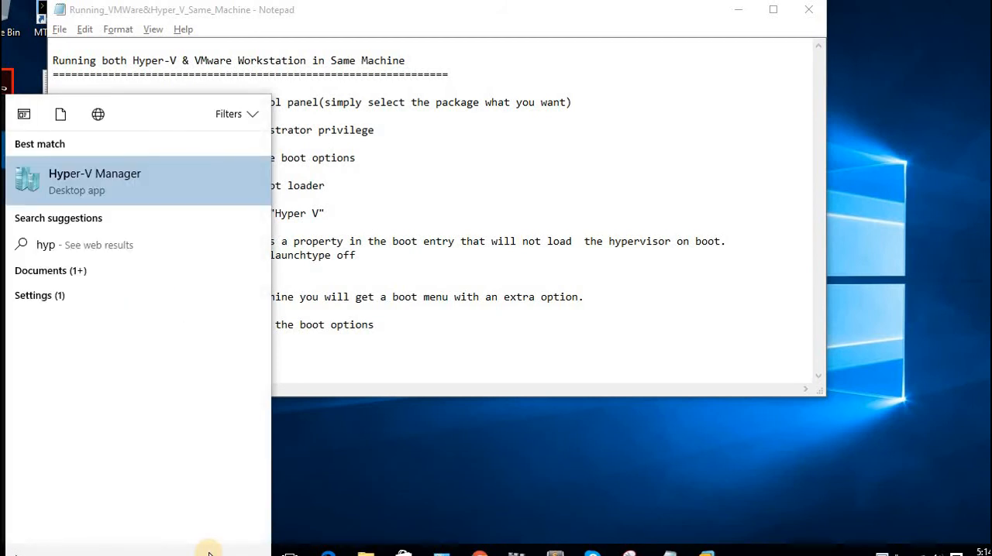
pyautogui.moveTo(136, 183)
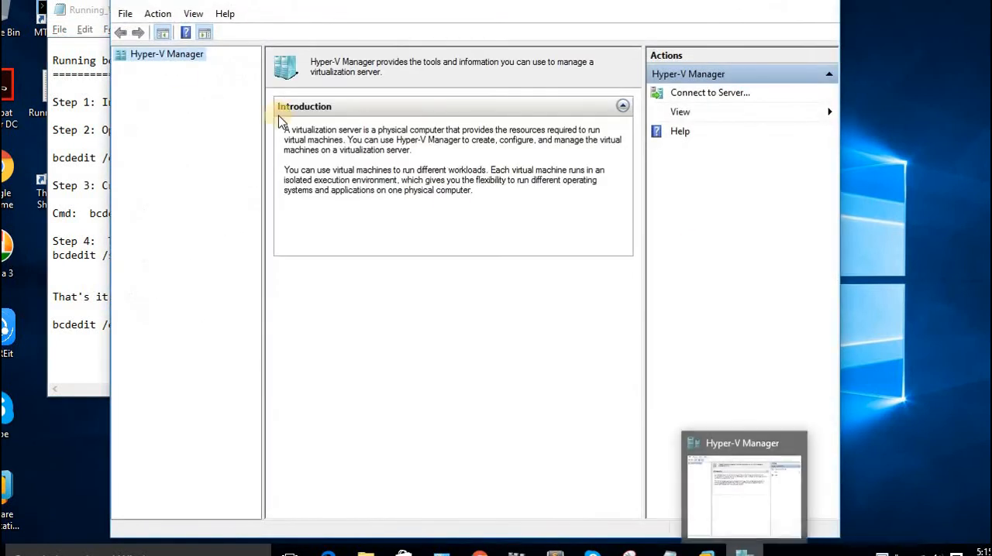
pyautogui.click(121, 53)
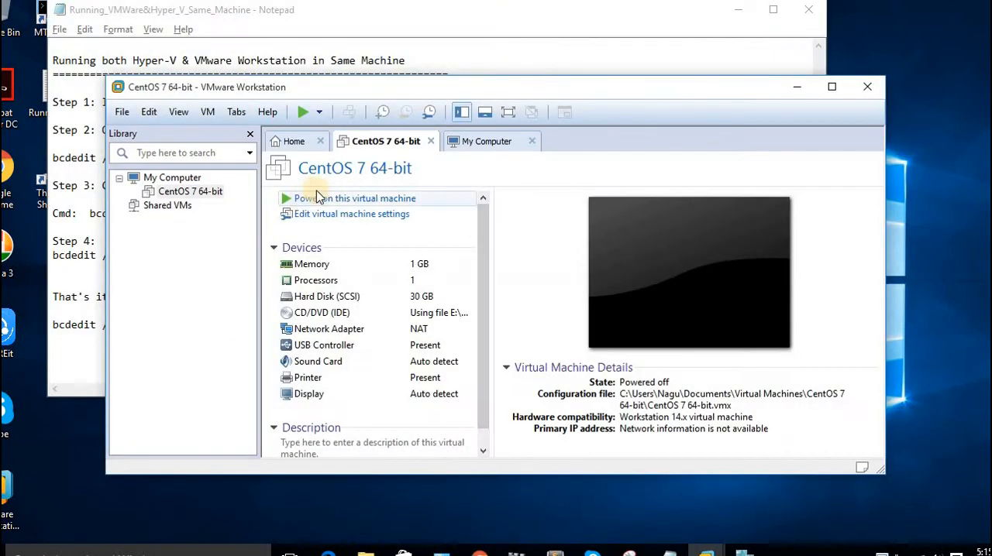
# - Attempt to power on the CentOS 7 64-bit virtual machine
pyautogui.click(354, 198)
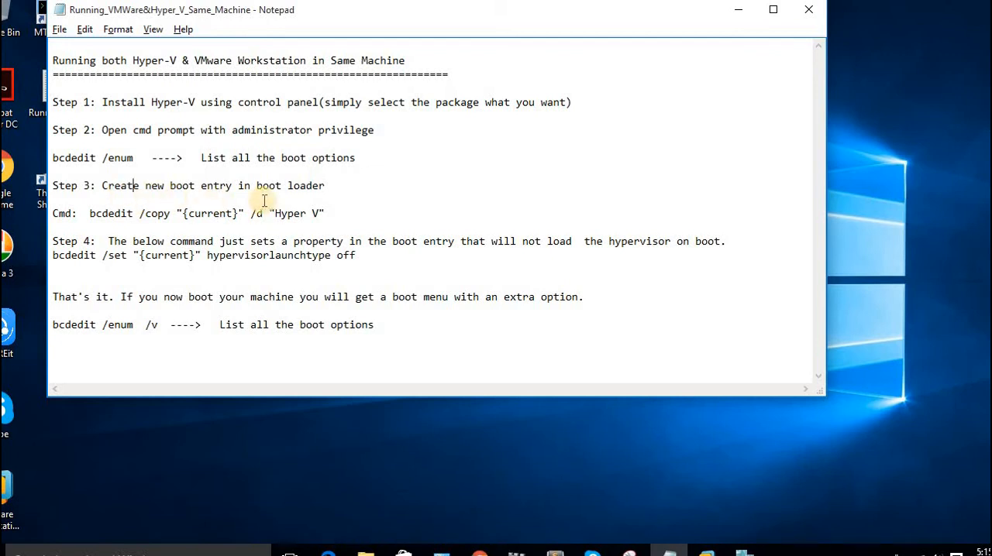
pyautogui.moveTo(157, 278)
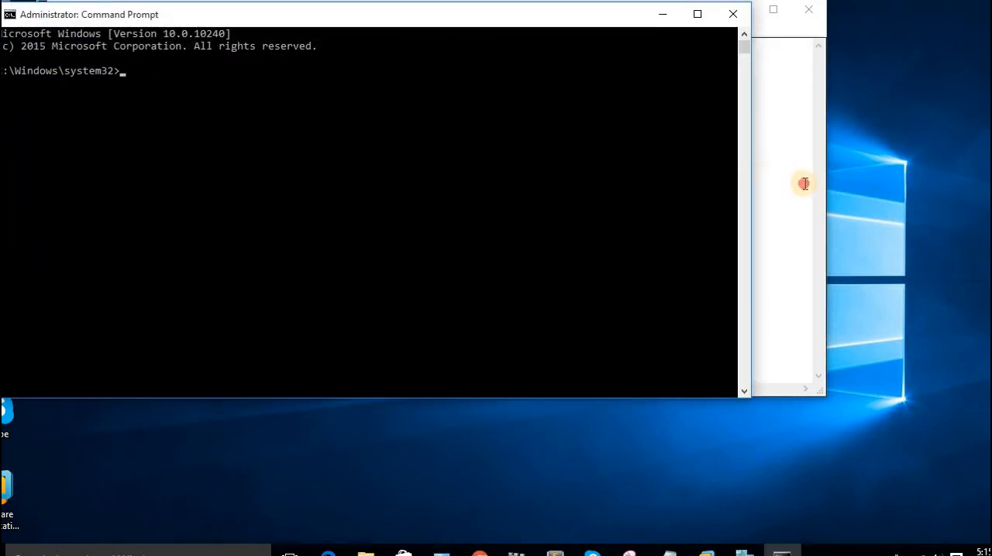
# - Enter bcdedit /copy "{current}" /d "Hyper V" to create a new Hyper V boot entry
pyautogui.doubleClick(105, 158)
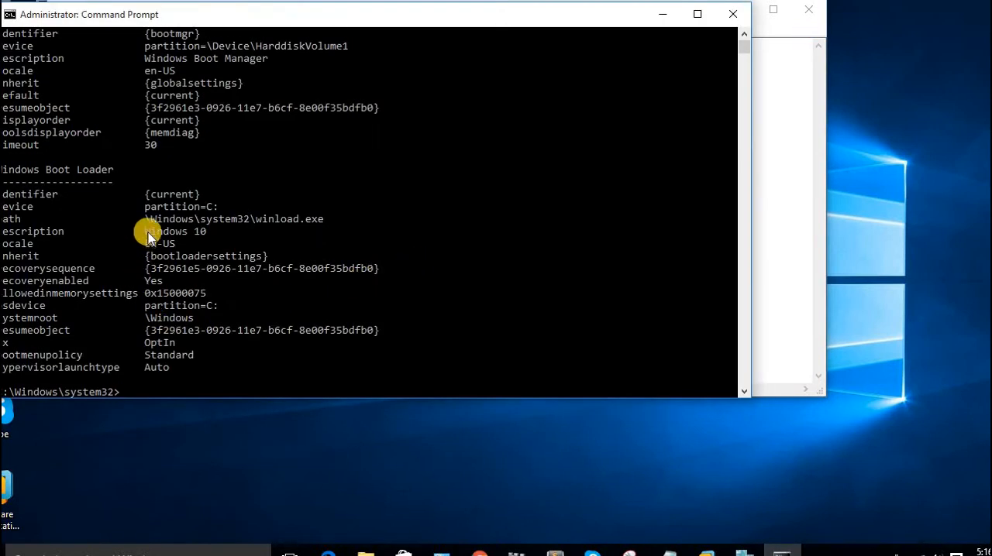
pyautogui.write('bcdedit /copy "{current}" /d "Hyper V"')
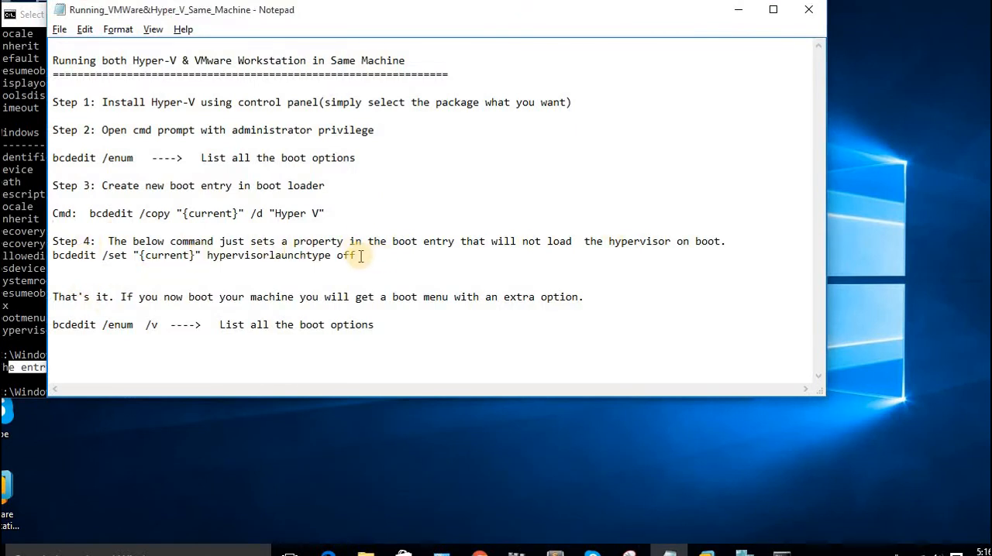
# - Copy the Step 4 line bcdedit /set "{current}" hypervisorlaunchtype off from the notes
pyautogui.moveTo(208, 254); pyautogui.dragTo(356, 254)
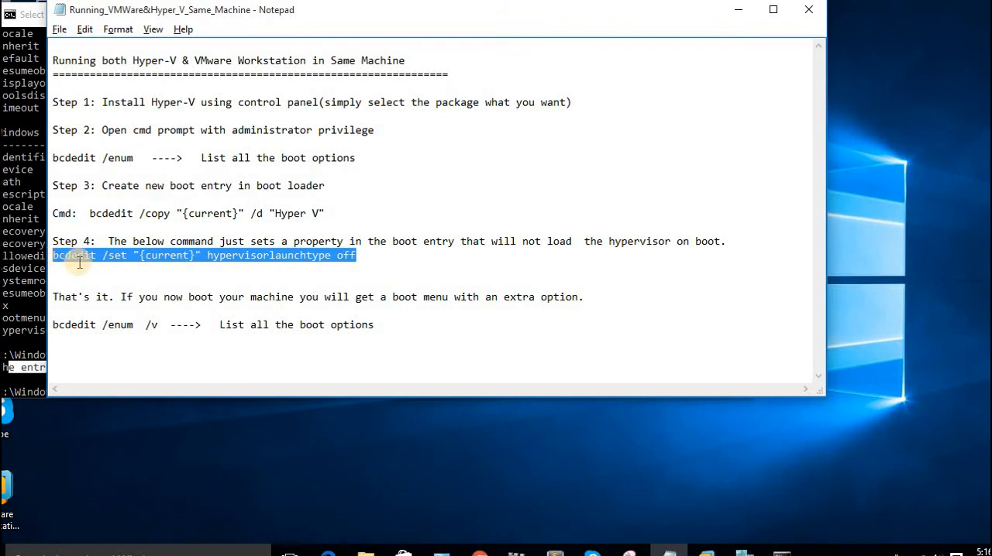
pyautogui.moveTo(777, 434)
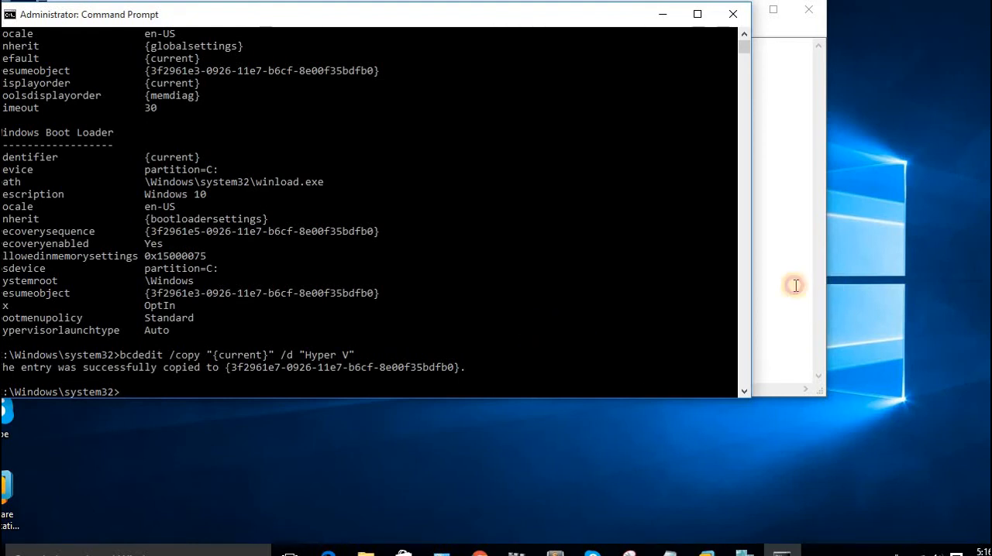
# - Run the pasted bcdedit /set hypervisorlaunchtype off command in Command Prompt
pyautogui.rightClick(204, 254)
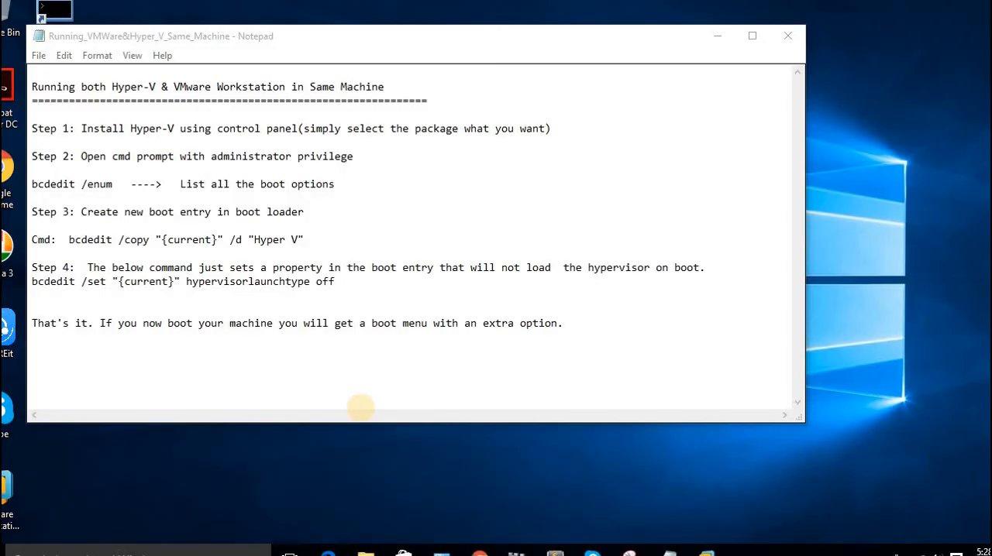
pyautogui.moveTo(623, 468)
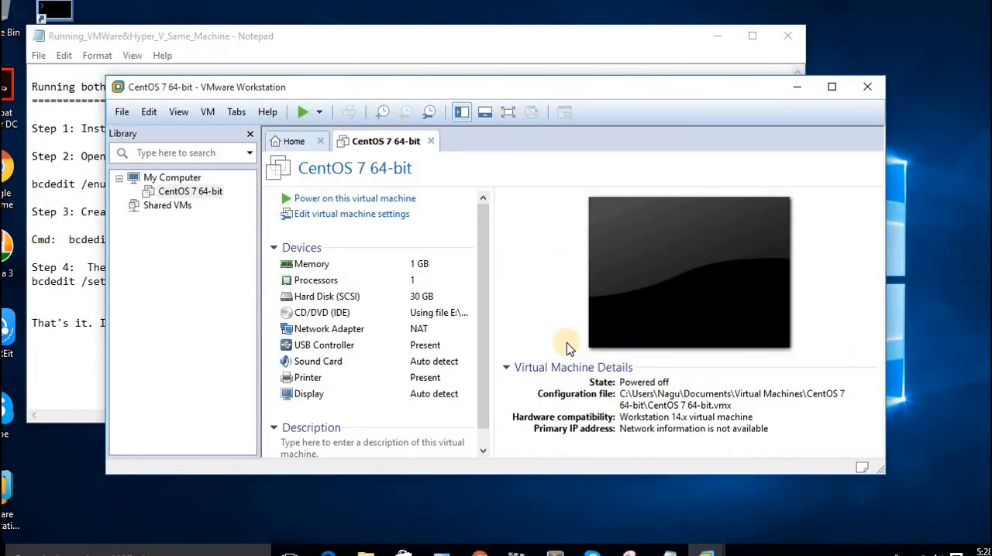
pyautogui.moveTo(542, 294)
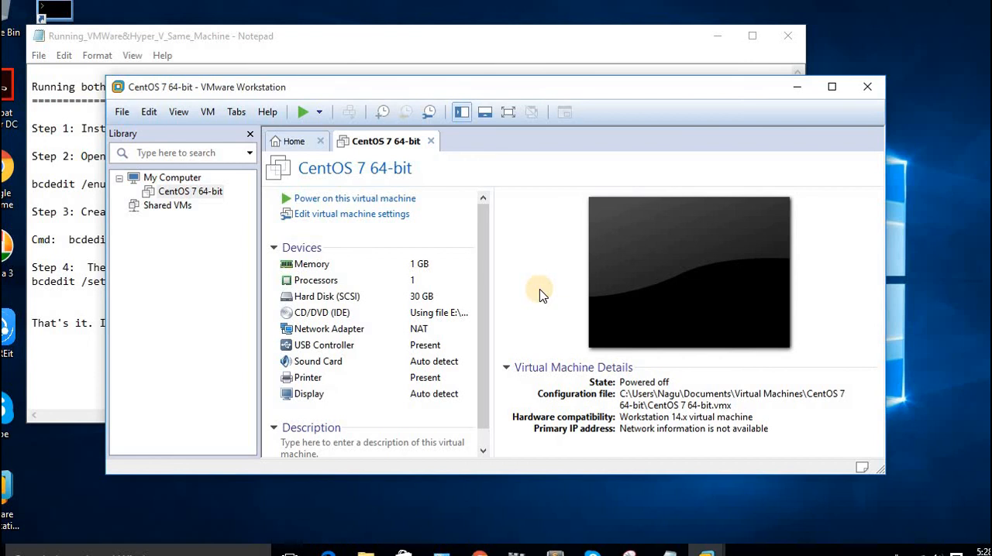
pyautogui.moveTo(384, 203)
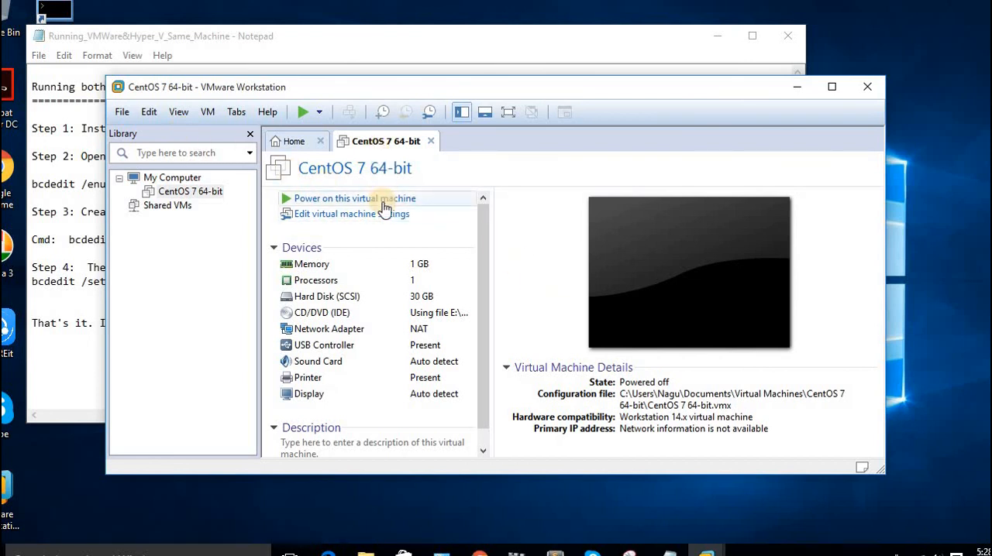
# - Power on the CentOS 7 64-bit VM to its GRUB menu, then minimize VMware Workstation
pyautogui.click(353, 199)
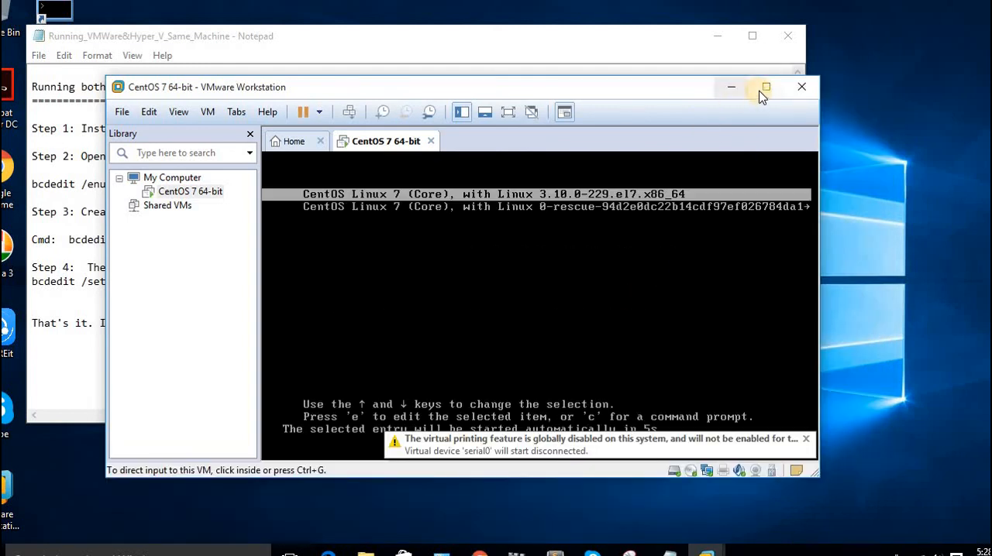
pyautogui.click(765, 87)
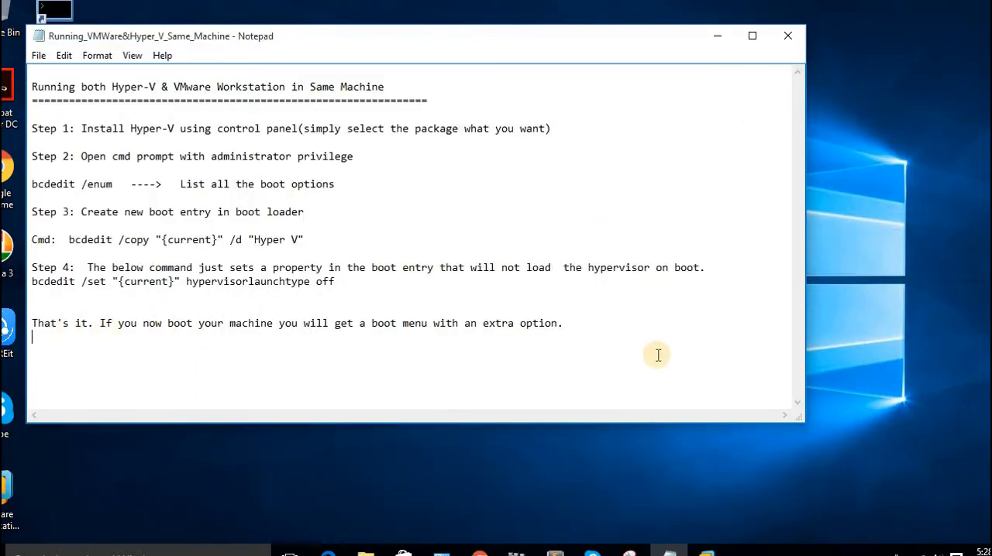
pyautogui.moveTo(661, 357)
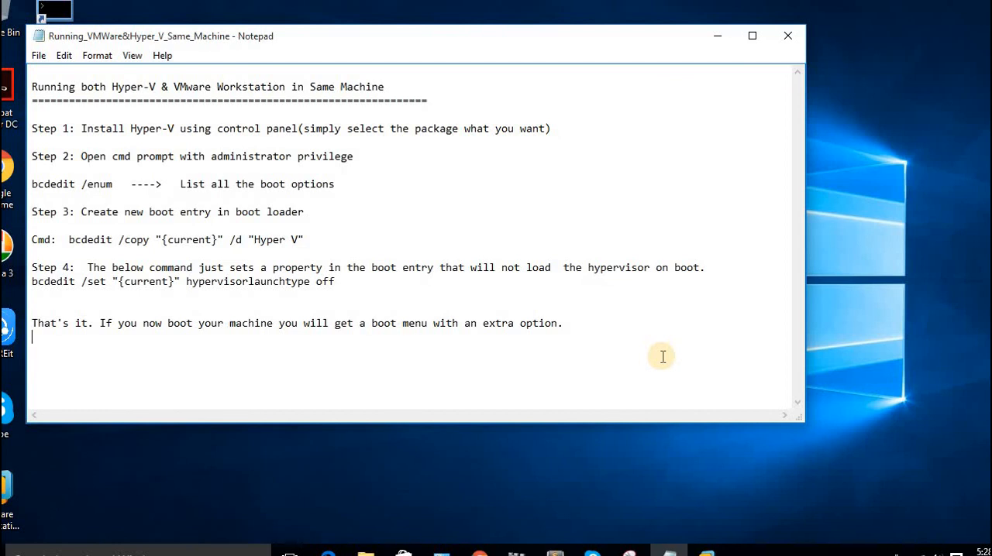